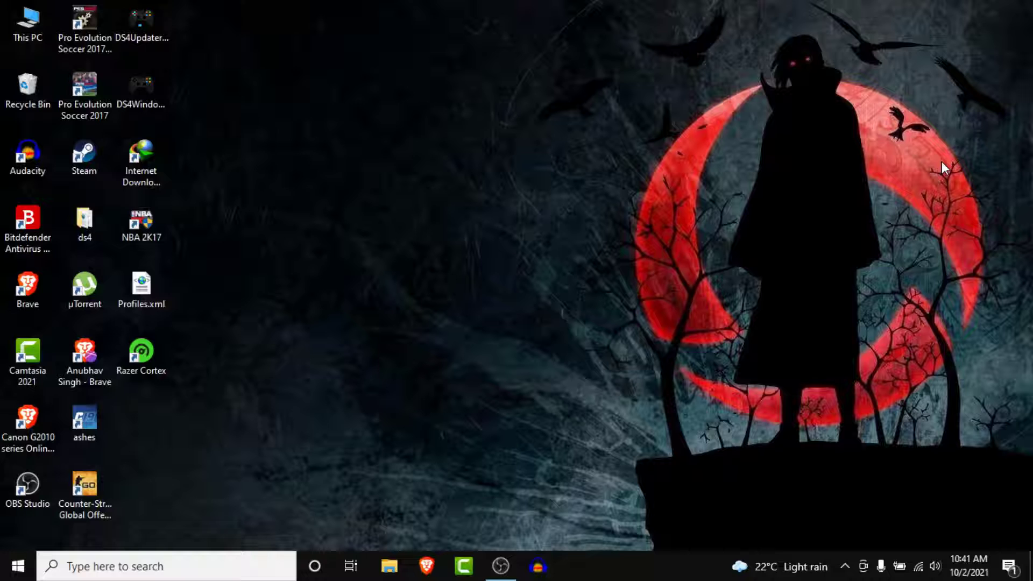
pyautogui.moveTo(478, 344)
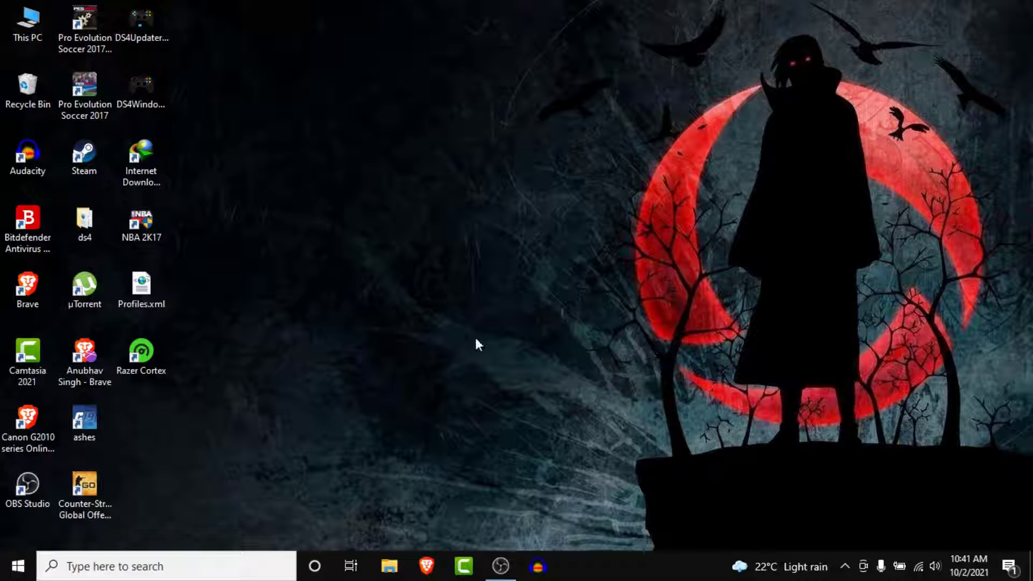
pyautogui.moveTo(89, 538)
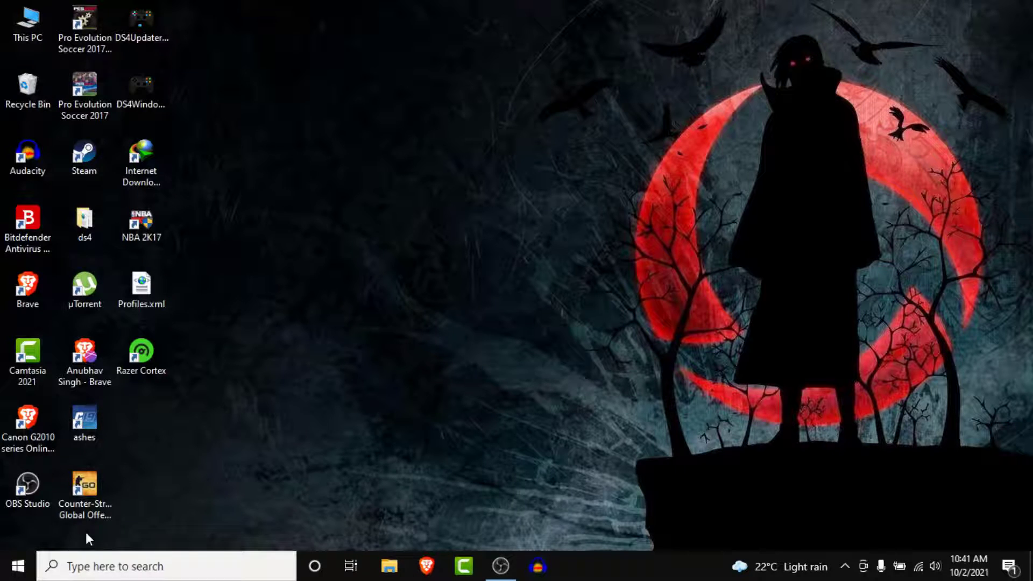
# Launch Windows Settings from the Start menu to reach the Settings home page.
pyautogui.click(12, 565)
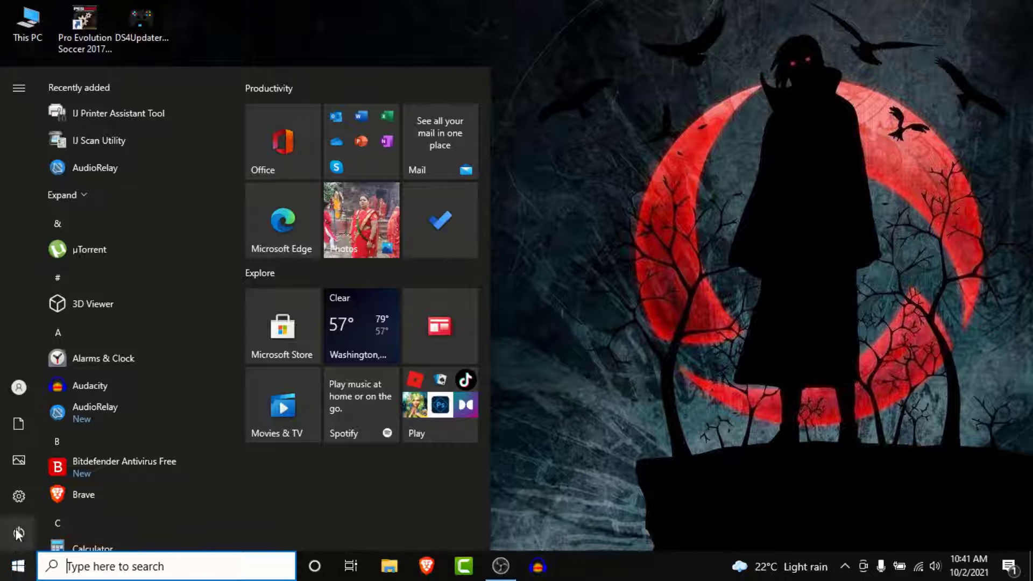
pyautogui.click(18, 496)
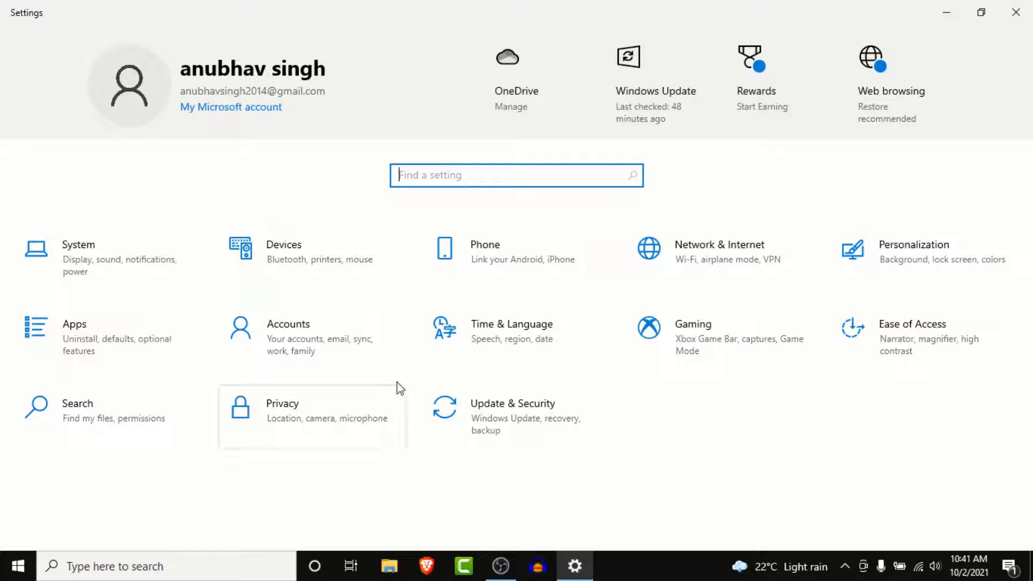
pyautogui.moveTo(276, 275)
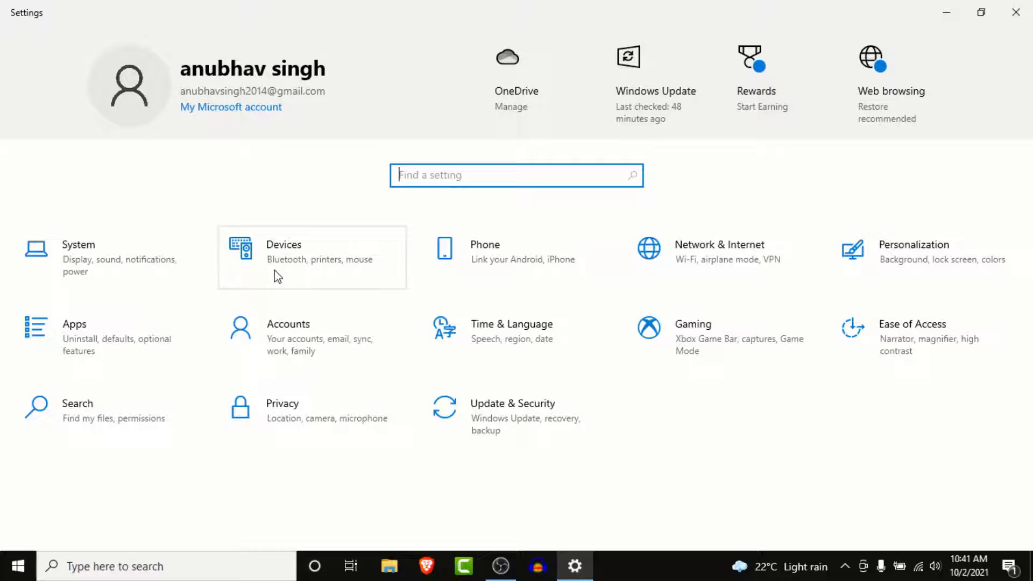
# Go to the Accounts category, landing on the Your info page.
pyautogui.click(287, 333)
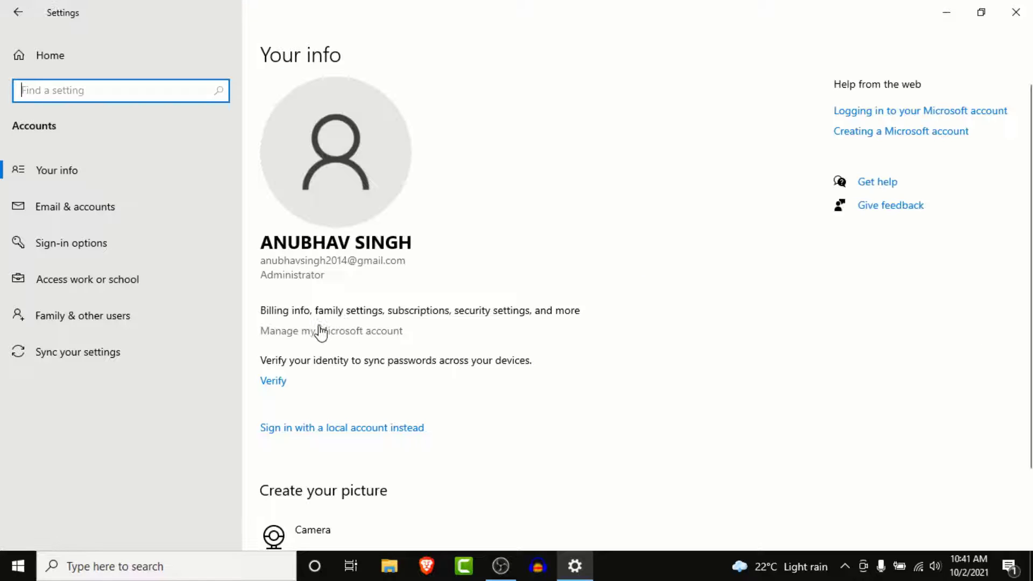
pyautogui.moveTo(507, 210)
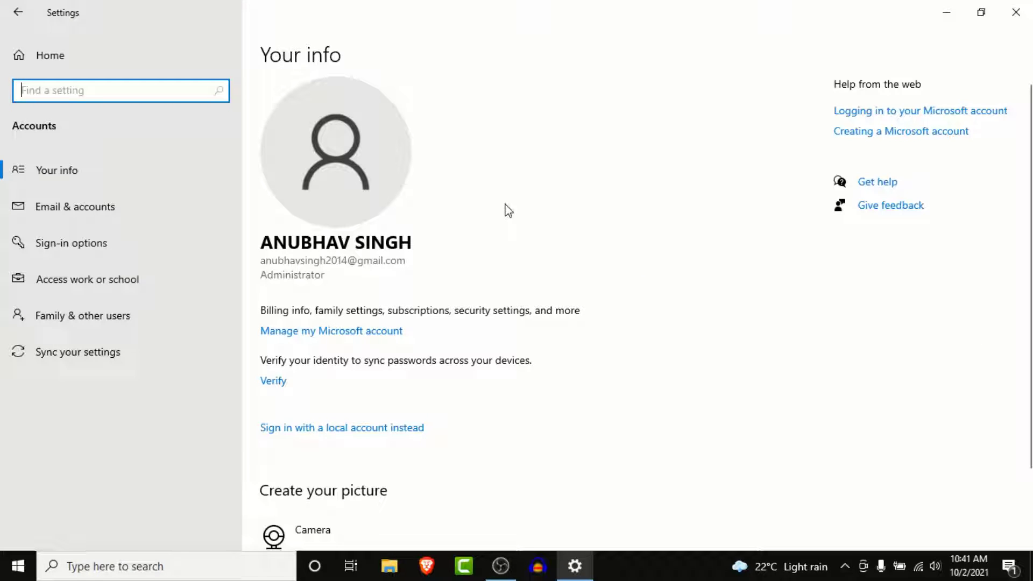
pyautogui.moveTo(6, 385)
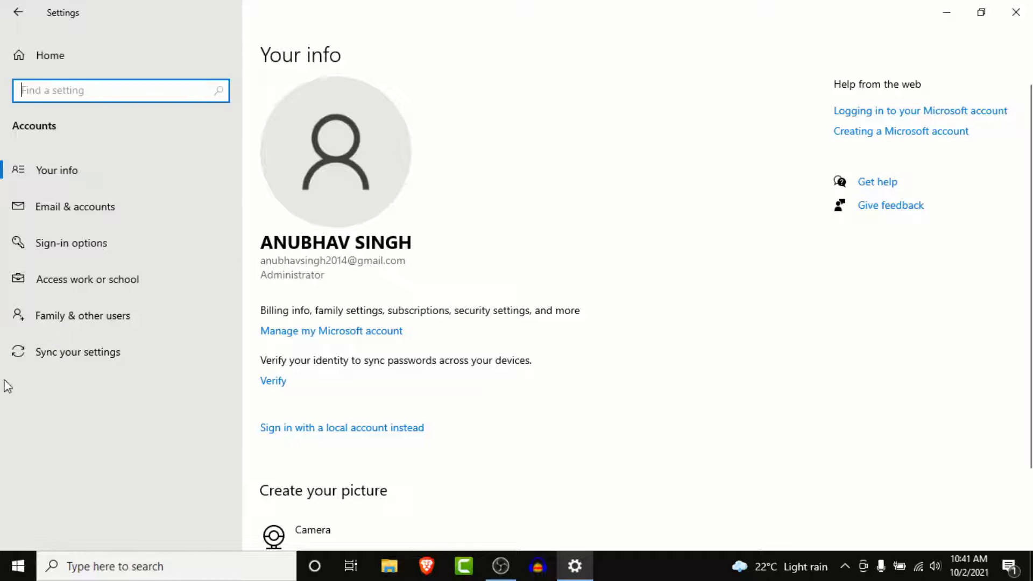
pyautogui.moveTo(101, 315)
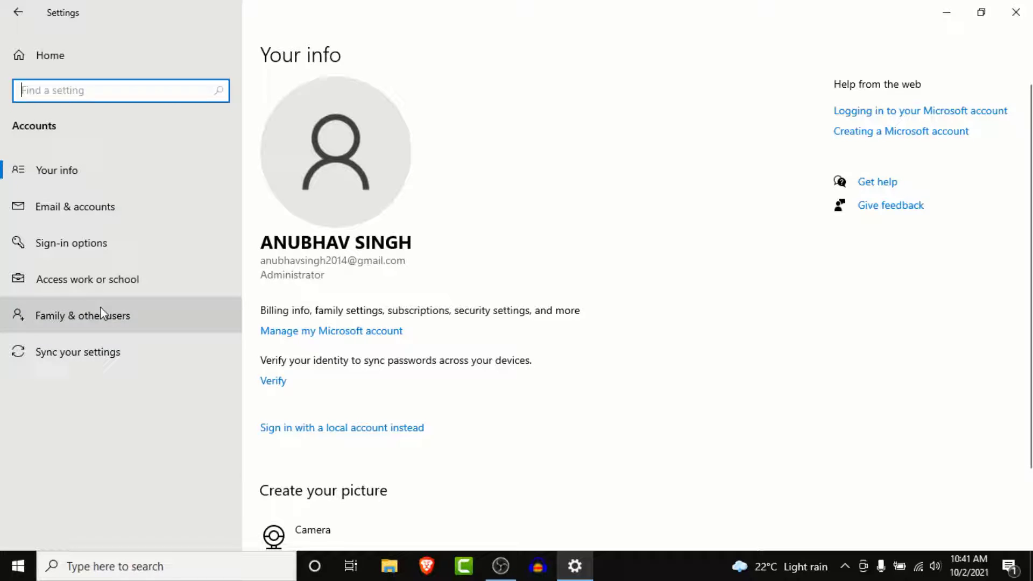
# Switch to the Family & other users page within Accounts.
pyautogui.click(83, 315)
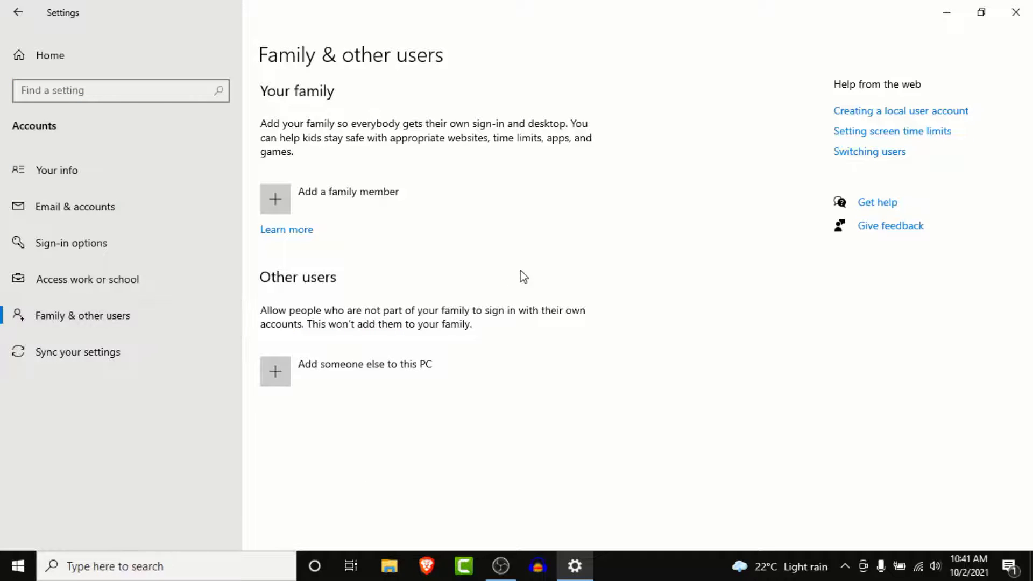
pyautogui.moveTo(565, 292)
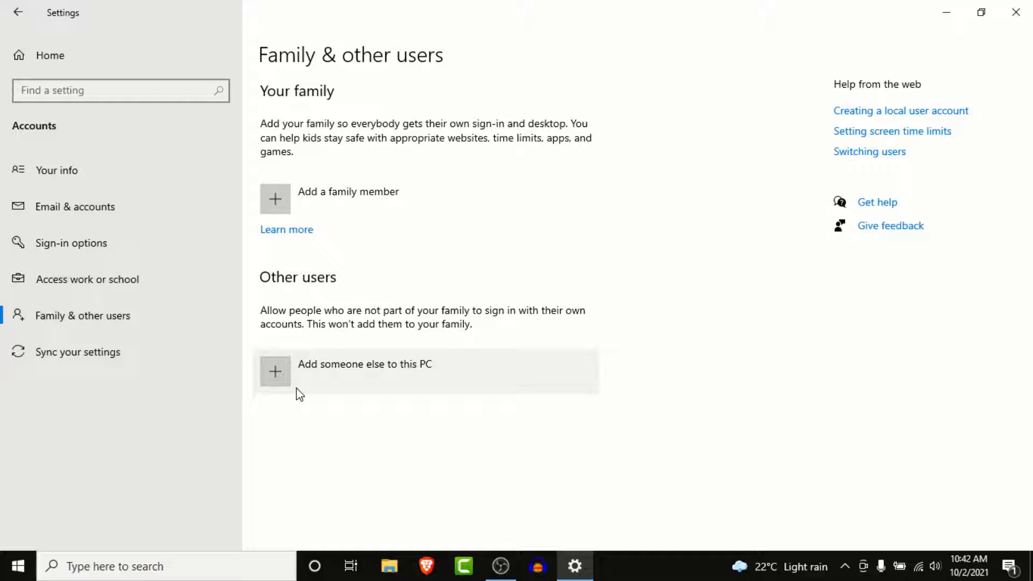
pyautogui.moveTo(337, 383)
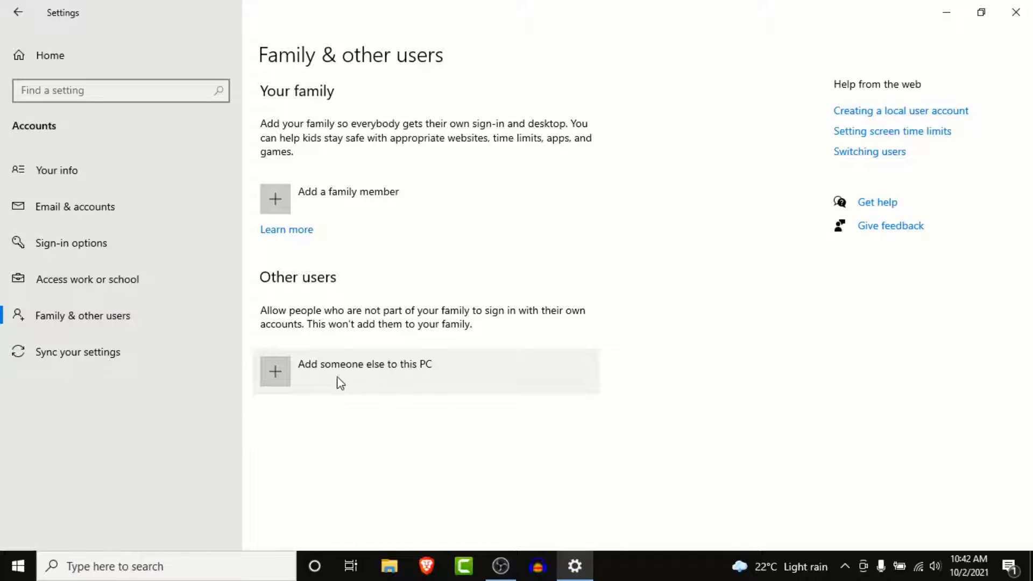
# Choose 'Add someone else to this PC' to begin adding another user.
pyautogui.click(340, 371)
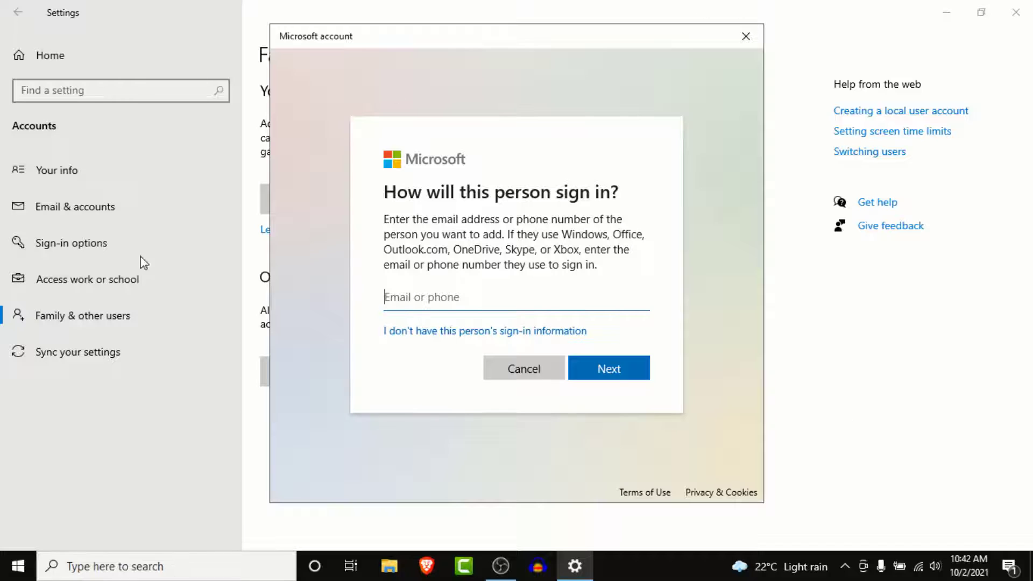
pyautogui.moveTo(714, 191)
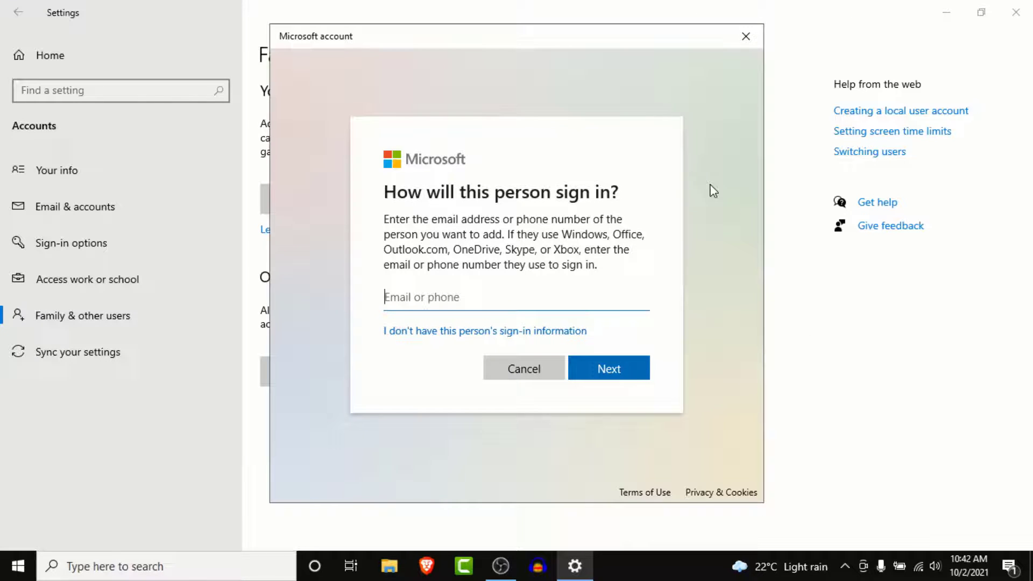
pyautogui.moveTo(744, 61)
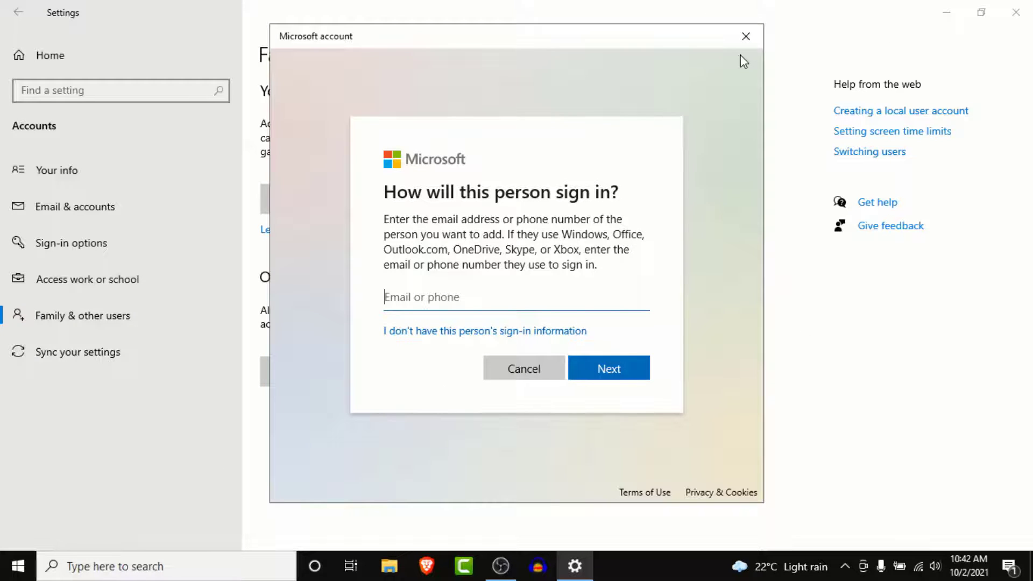
pyautogui.moveTo(523, 470)
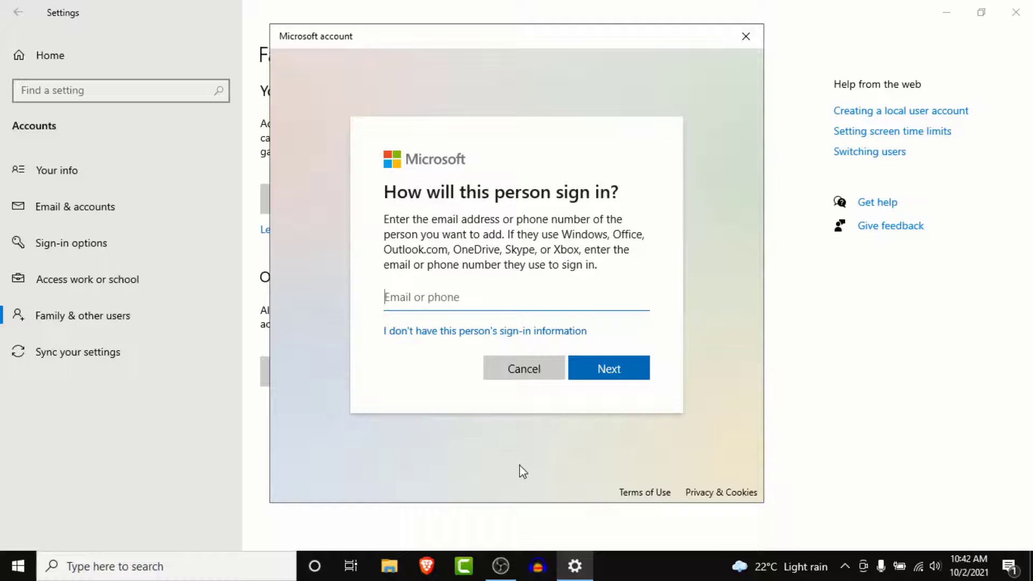
pyautogui.moveTo(451, 324)
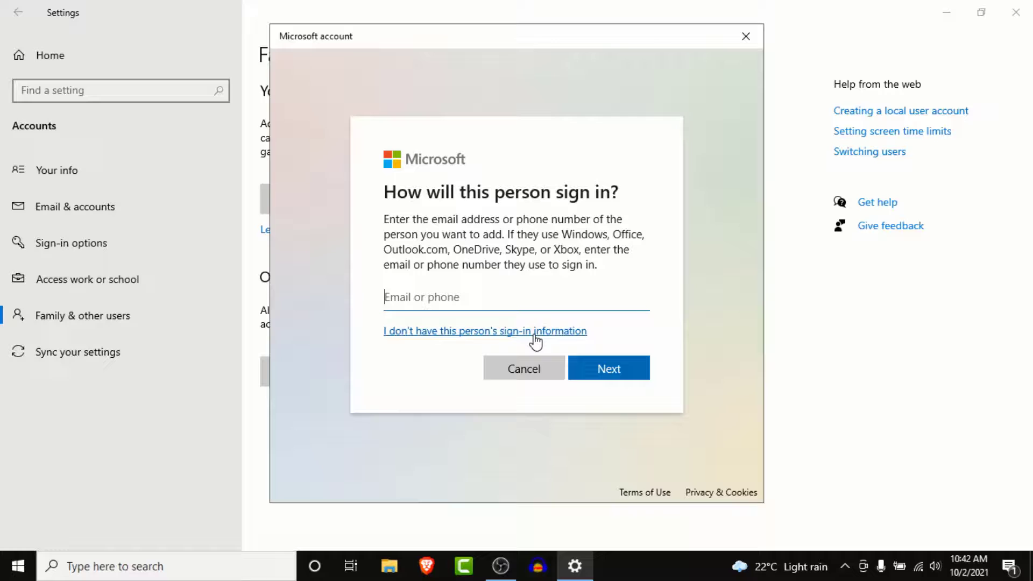
# Continue via 'I don't have this person's sign-in information' to the Create account step.
pyautogui.click(485, 330)
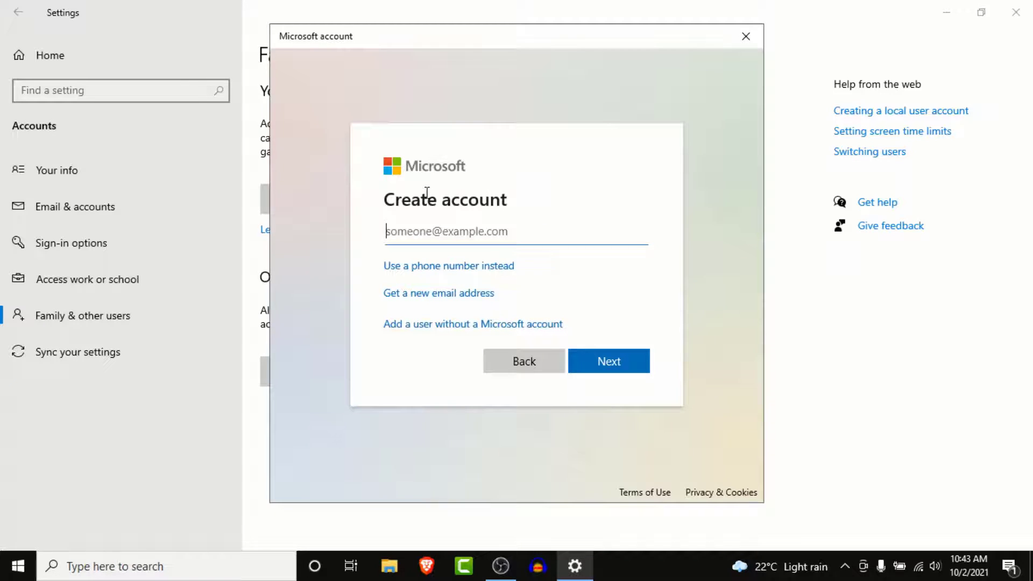
pyautogui.moveTo(393, 323)
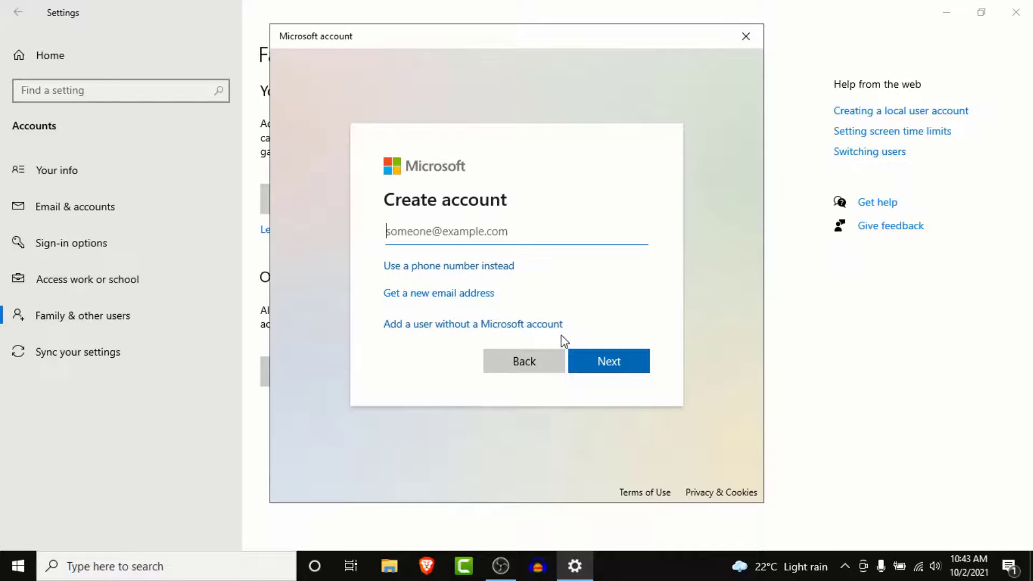
# Add a user without a Microsoft account and enter 'Family' as the user name.
pyautogui.click(471, 324)
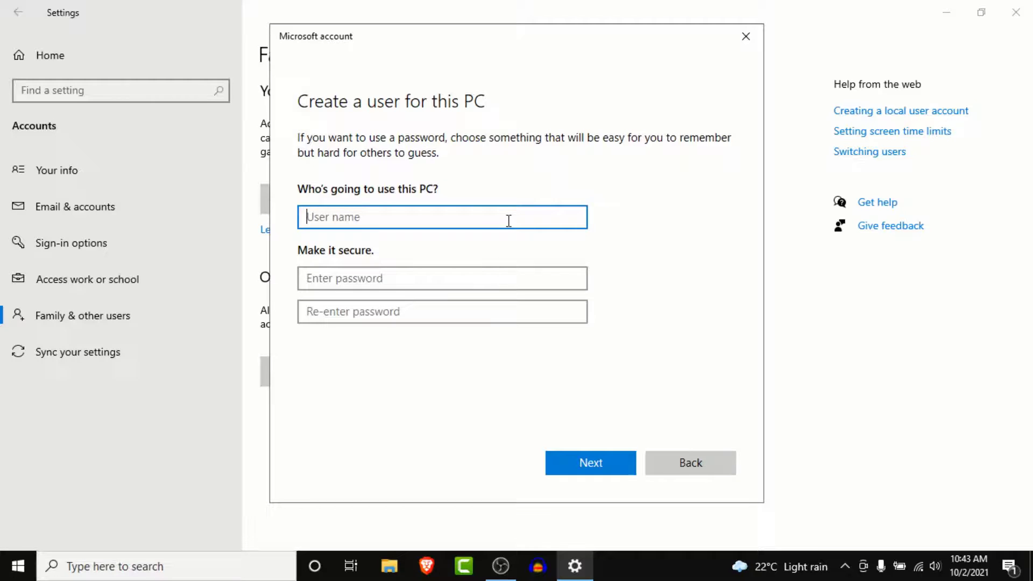
pyautogui.write('Family')
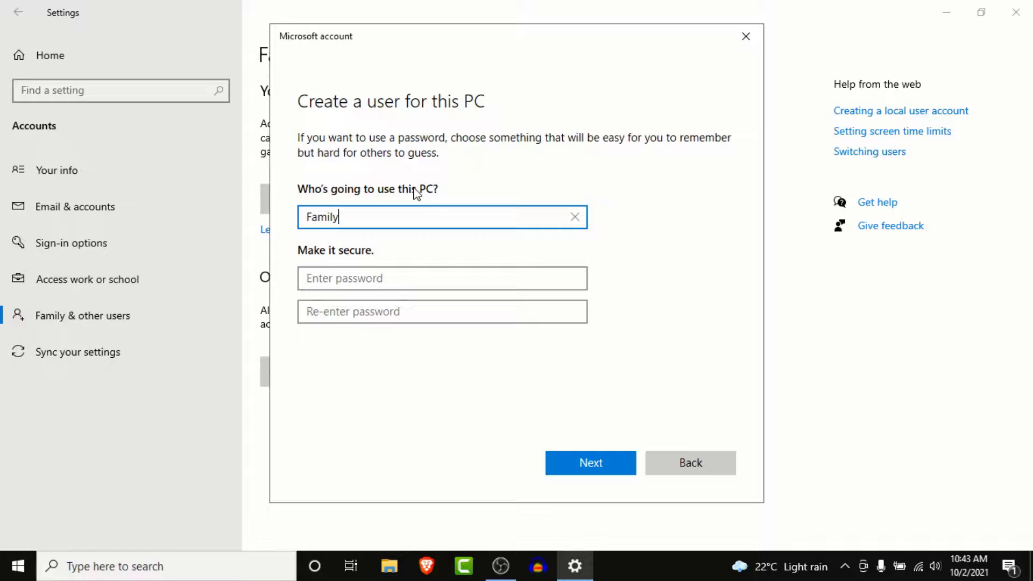
pyautogui.moveTo(649, 390)
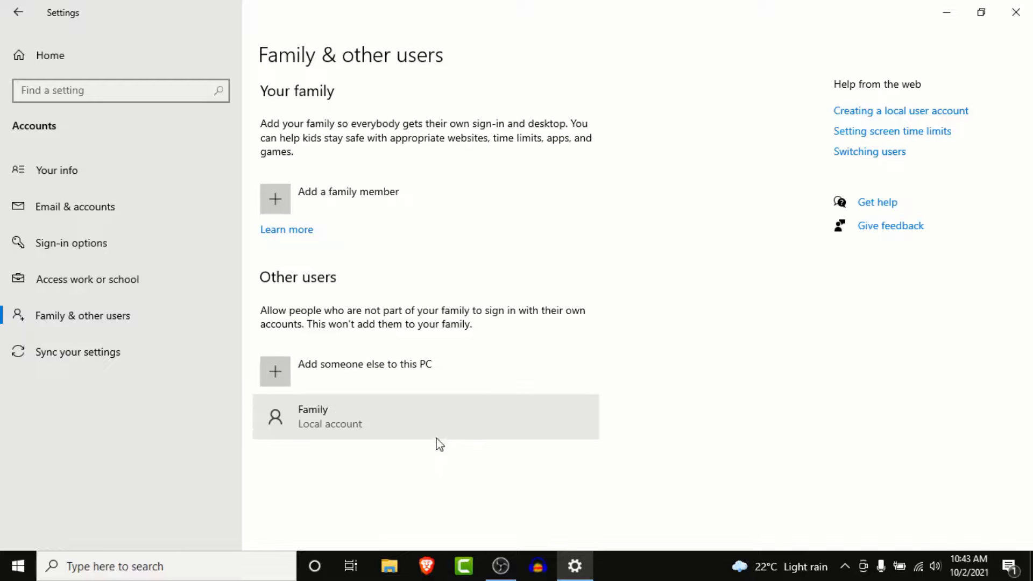
pyautogui.moveTo(270, 387)
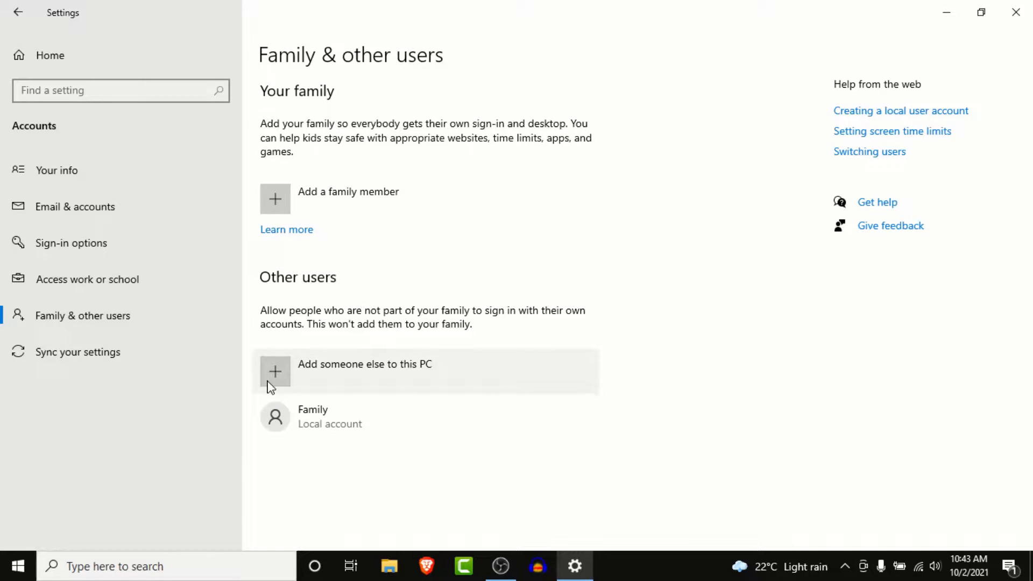
pyautogui.moveTo(404, 468)
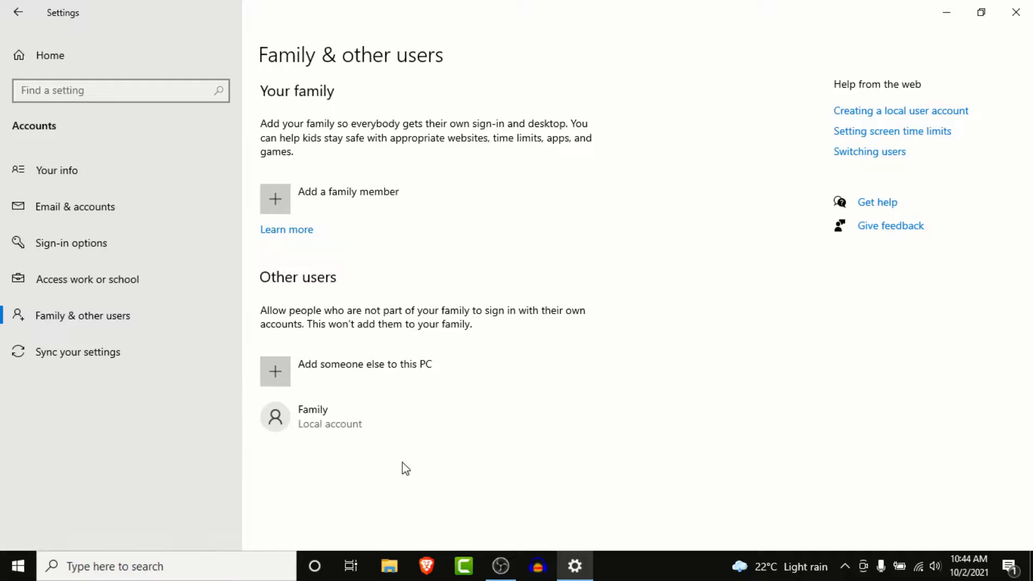